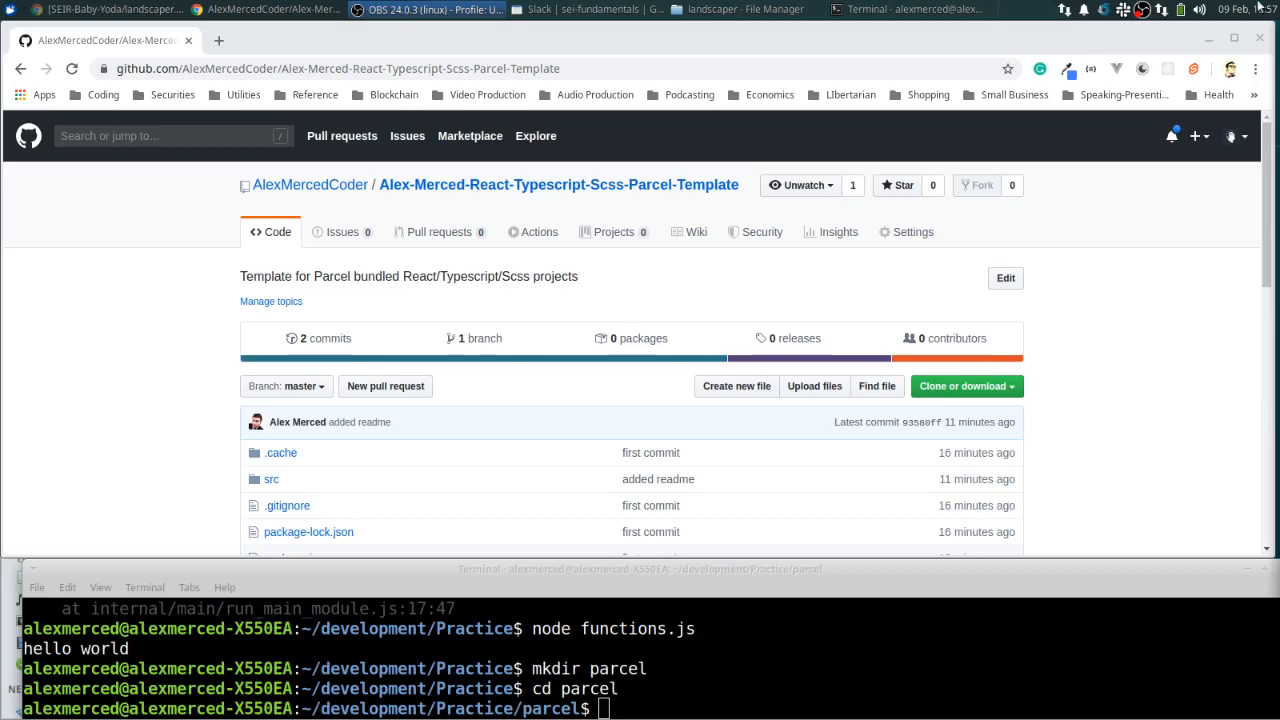
{"action": "mouse_move", "coordinate": [510, 205]}
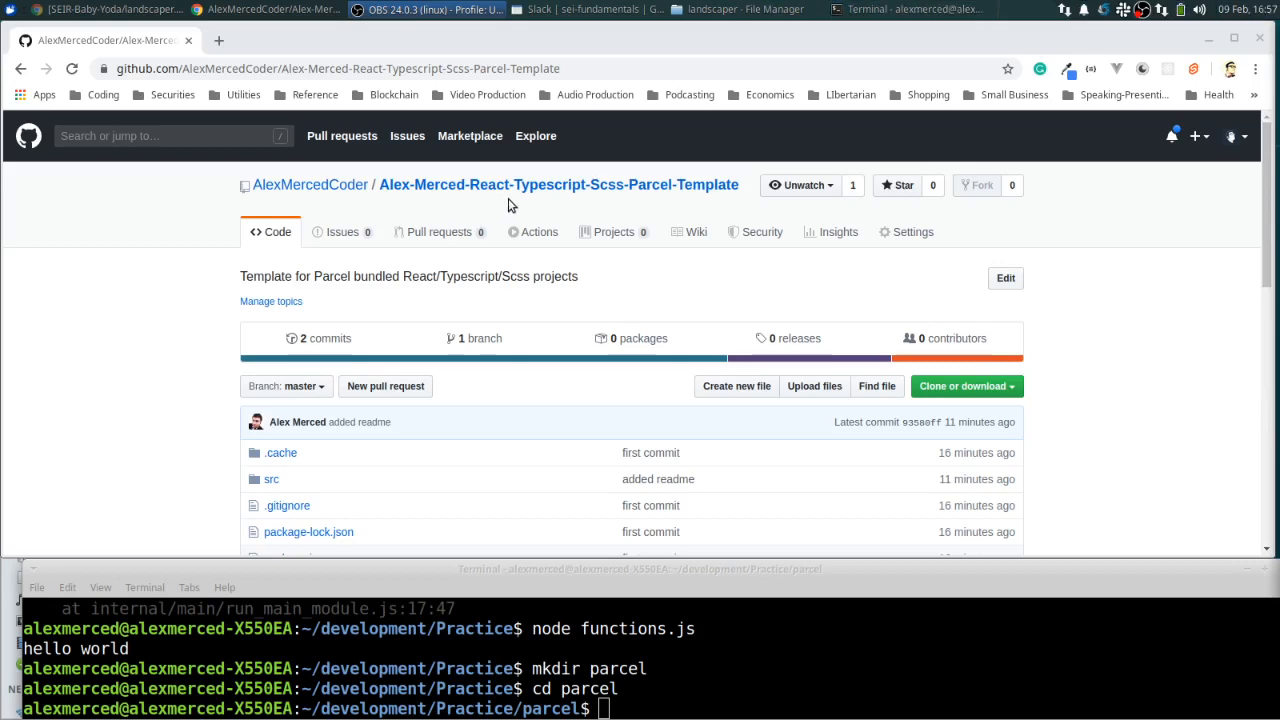
{"action": "mouse_move", "coordinate": [655, 214]}
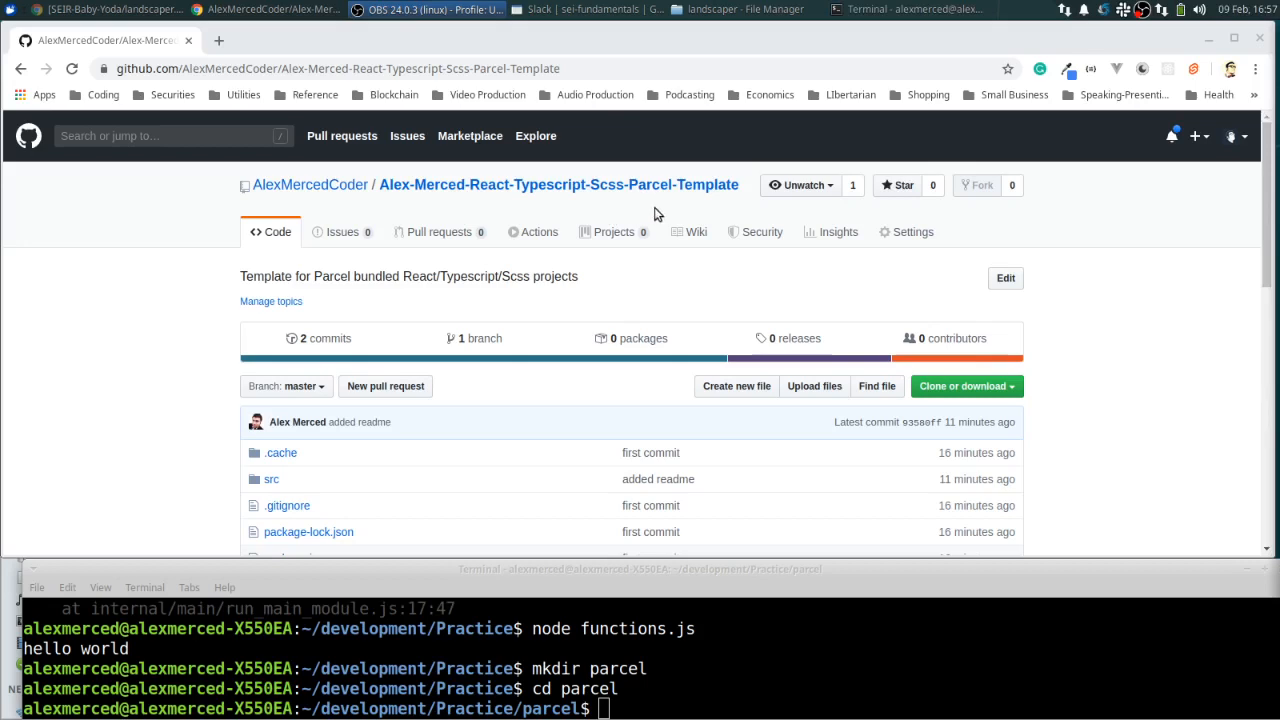
{"action": "mouse_move", "coordinate": [700, 216]}
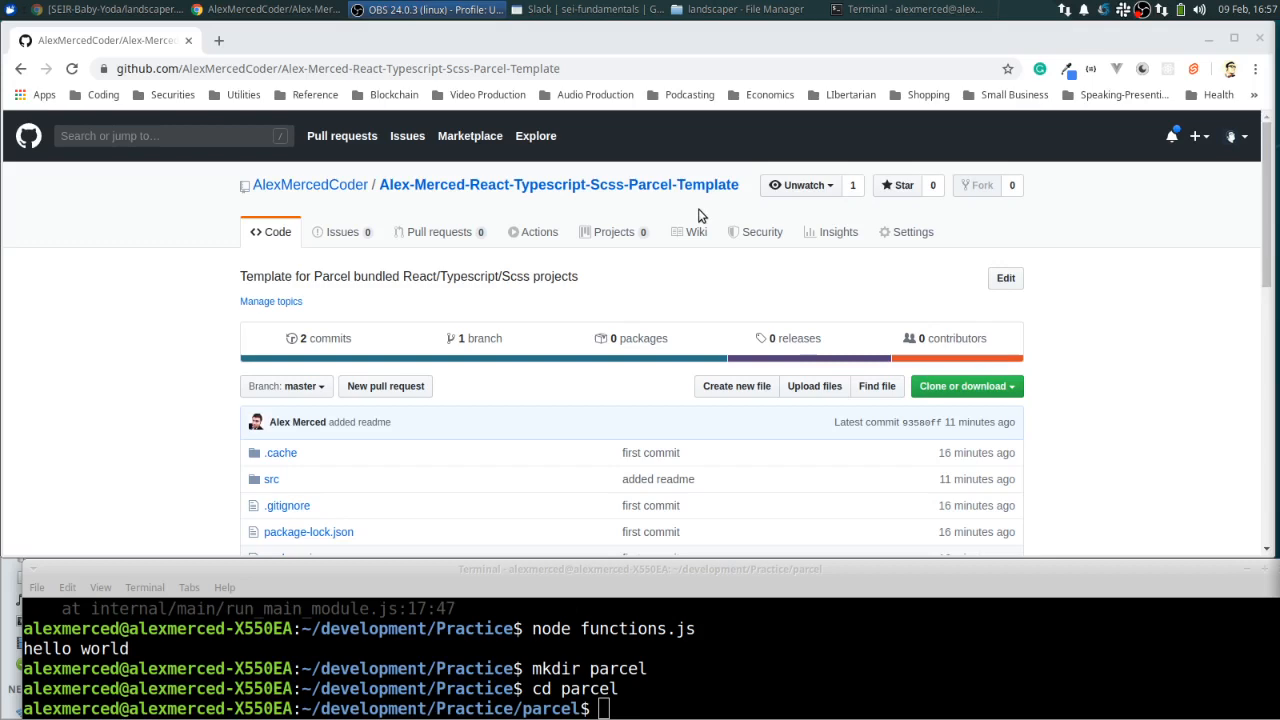
{"action": "mouse_move", "coordinate": [690, 294]}
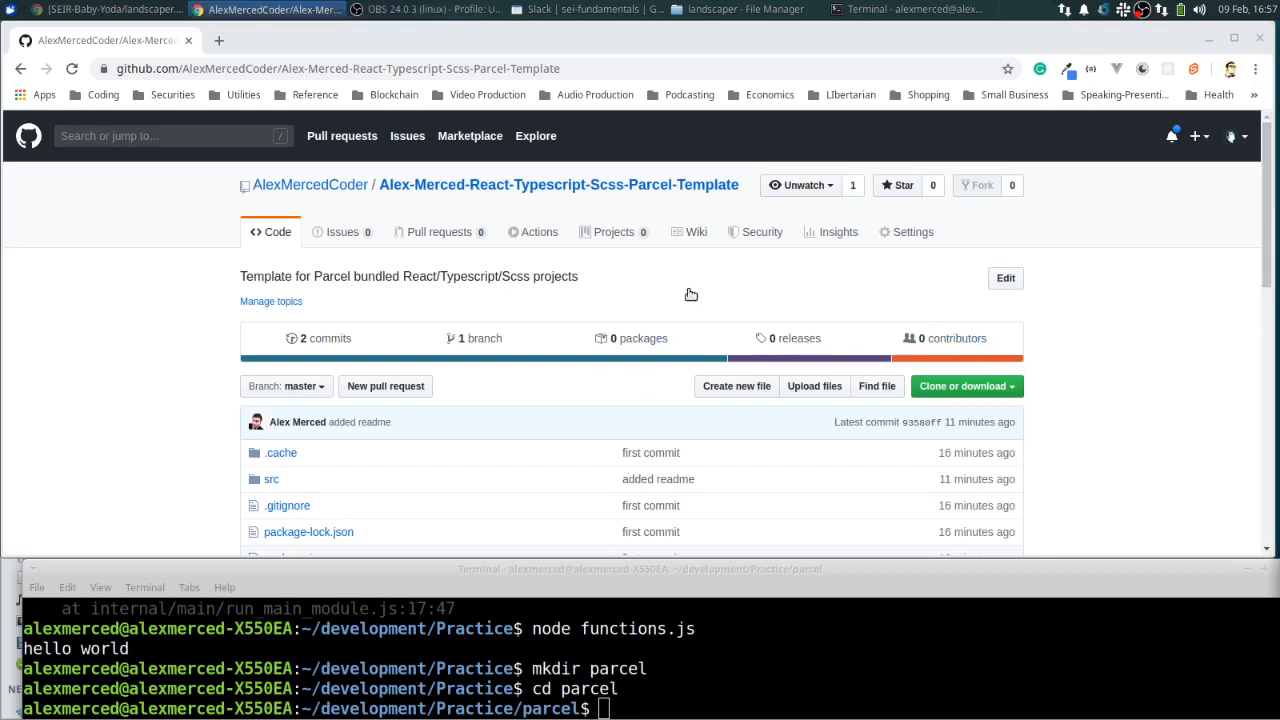
Scroll the Parcel template repository page down to its file list and readme install steps
{"action": "scroll", "scroll_direction": "down", "scroll_amount": 3}
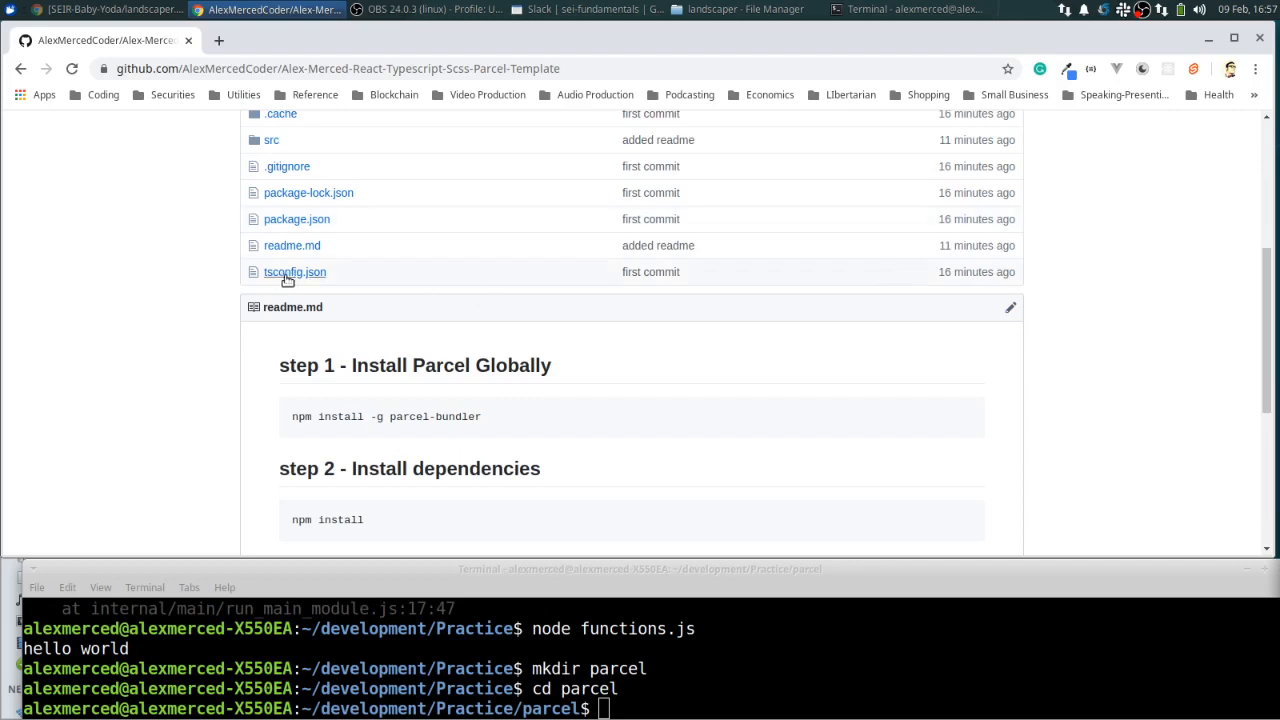
Copy the repository's SSH clone address, git clone it into parcel, and accept the host key with 'yes'
{"action": "left_click", "coordinate": [961, 386]}
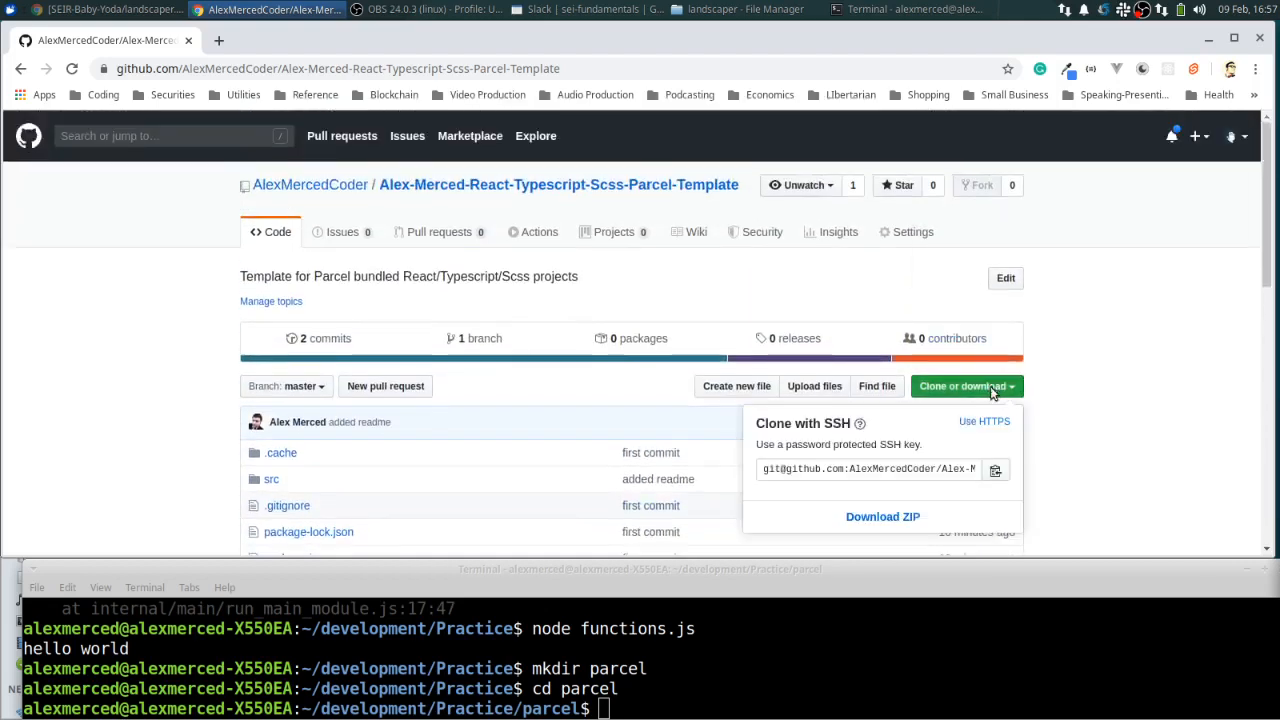
{"action": "left_click", "coordinate": [868, 469]}
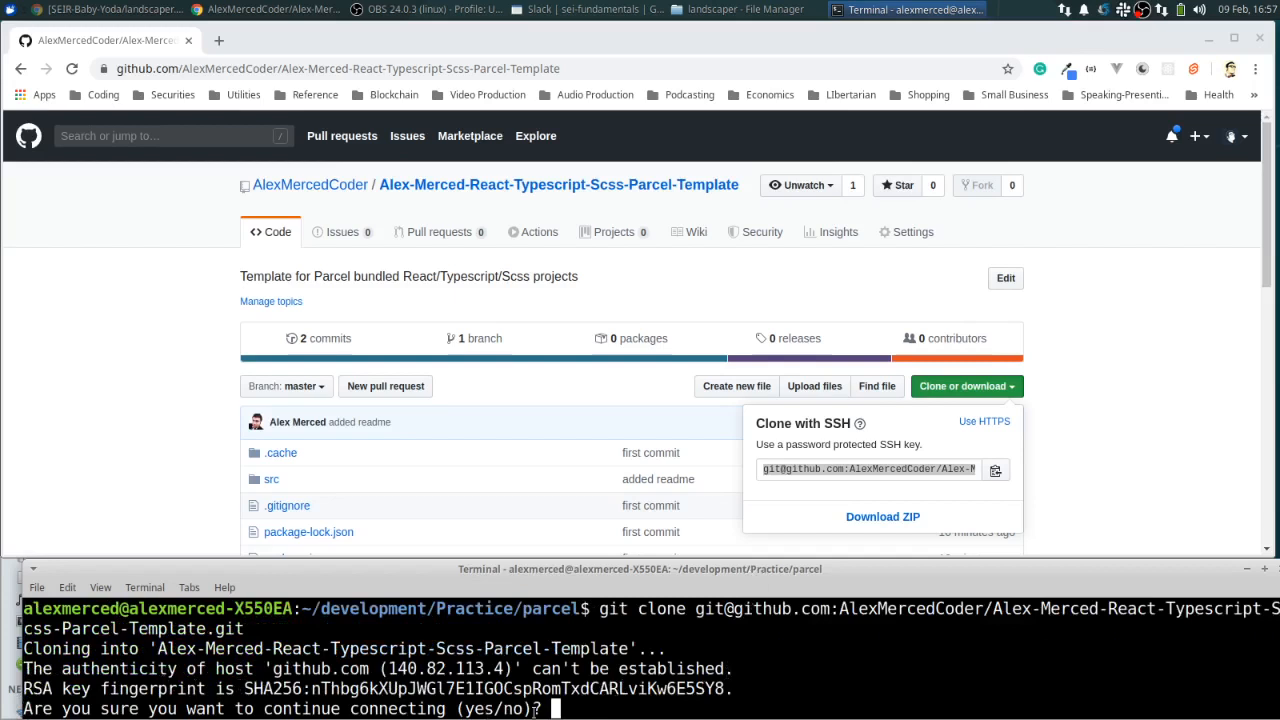
{"action": "type", "text": "yes"}
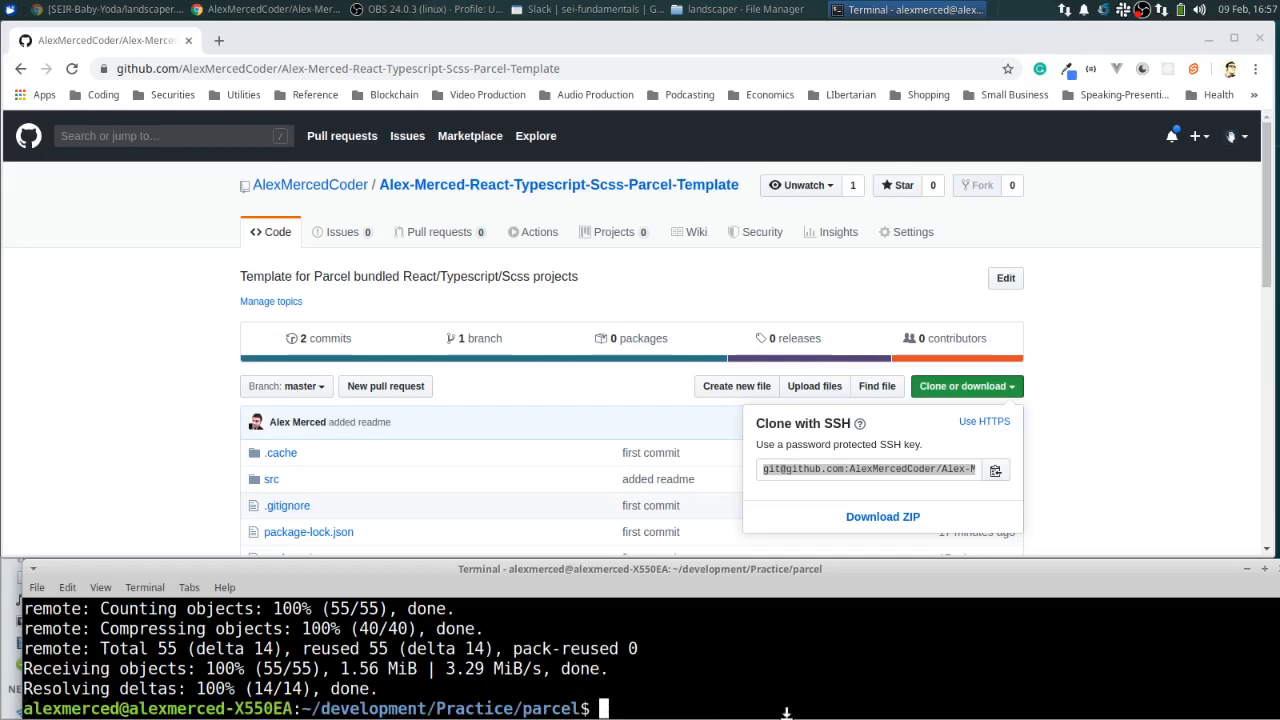
List the parcel folder with ls and cd into the cloned template folder
{"action": "type", "text": "ls"}
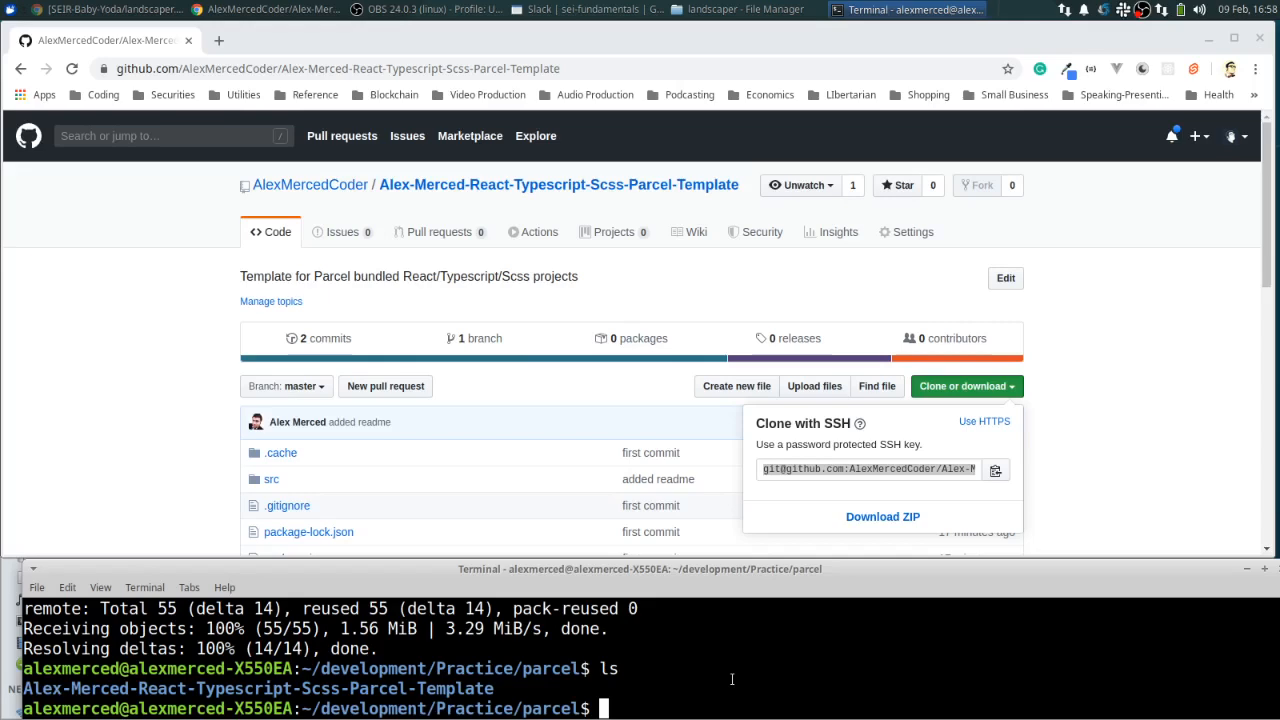
{"action": "type", "text": "cd Alex-Merced-React-Typescript-Scss-Parcel-Template/"}
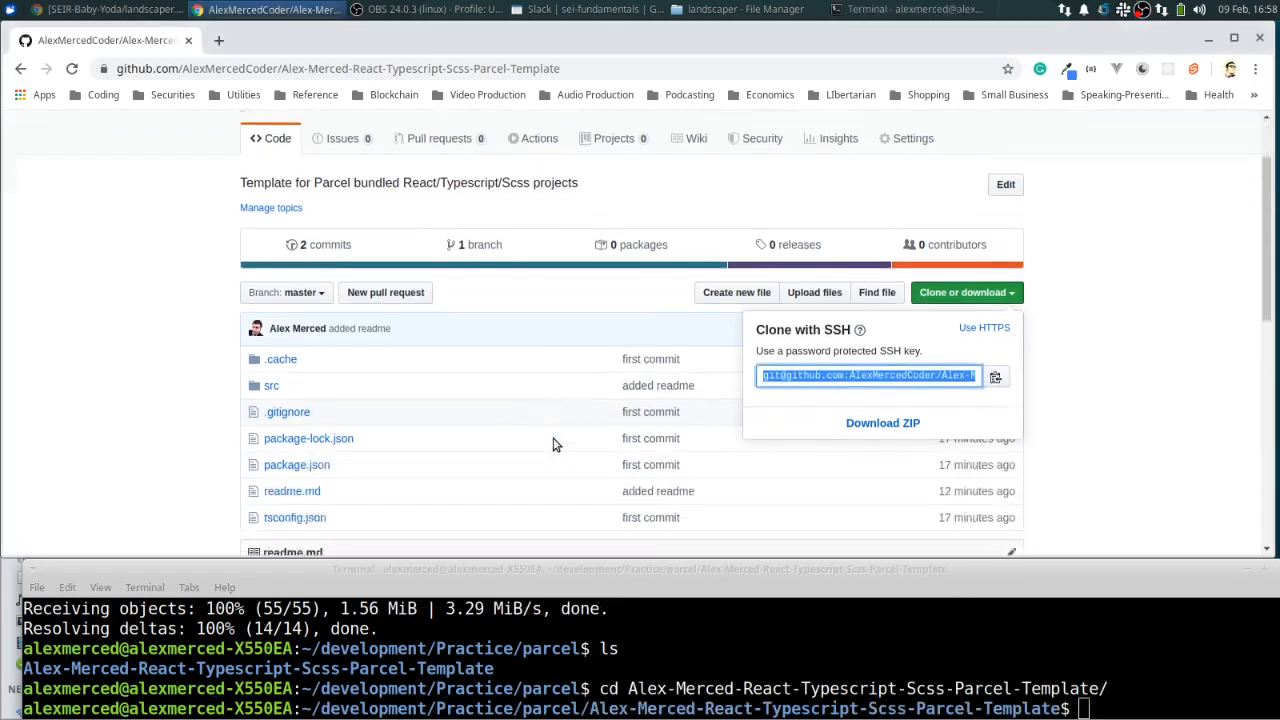
{"action": "scroll", "scroll_direction": "down", "scroll_amount": 3}
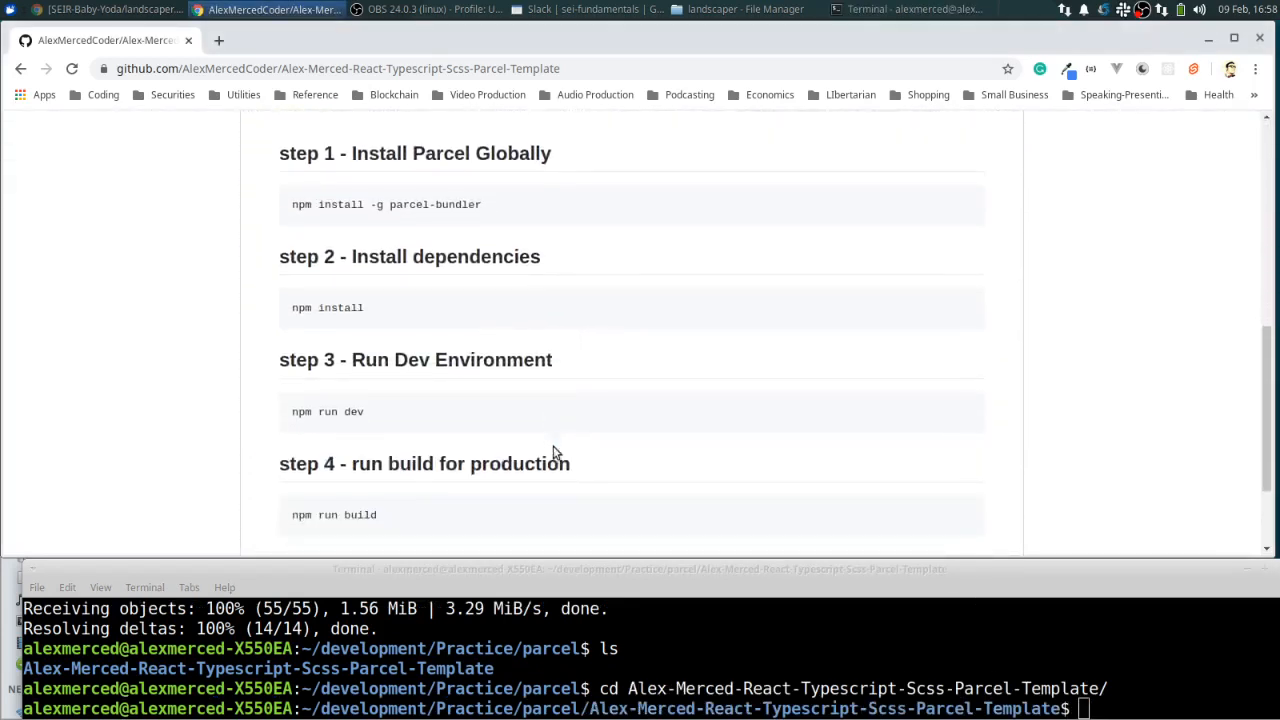
{"action": "mouse_move", "coordinate": [483, 205]}
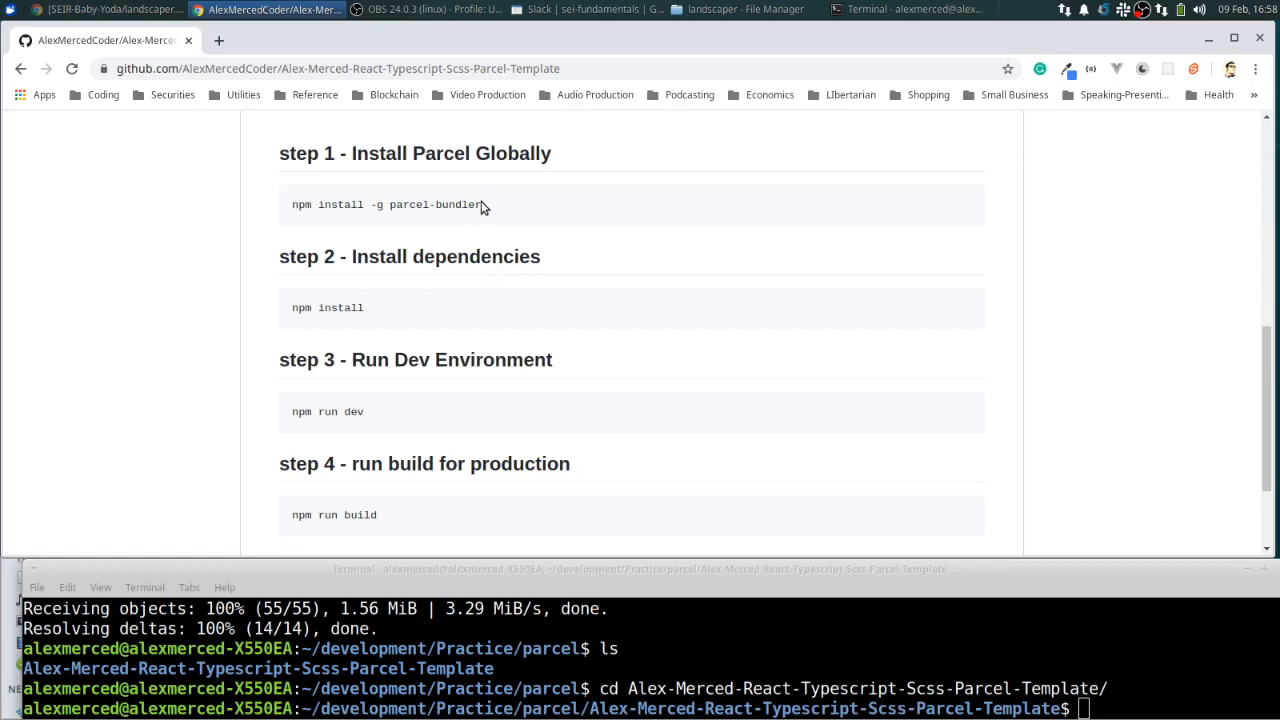
{"action": "mouse_move", "coordinate": [291, 204]}
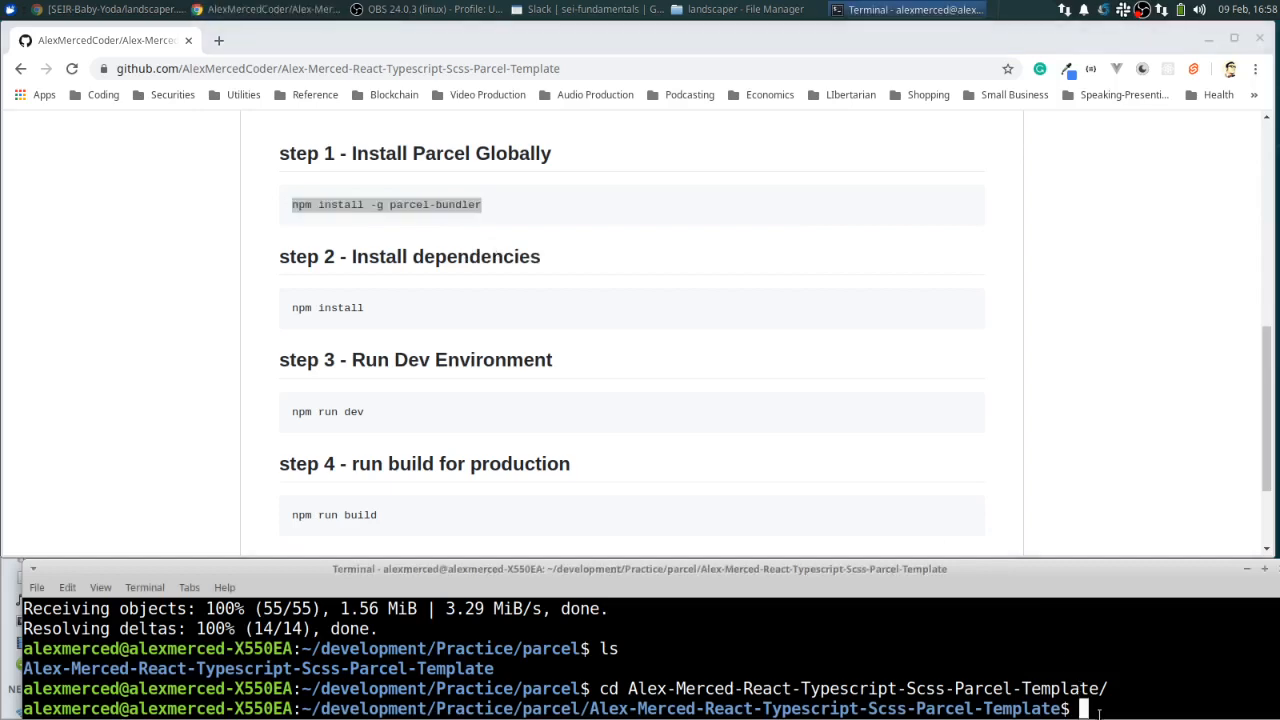
Run sudo npm install -g parcel-bundler to install Parcel 1.12.4 globally
{"action": "type", "text": "sudo"}
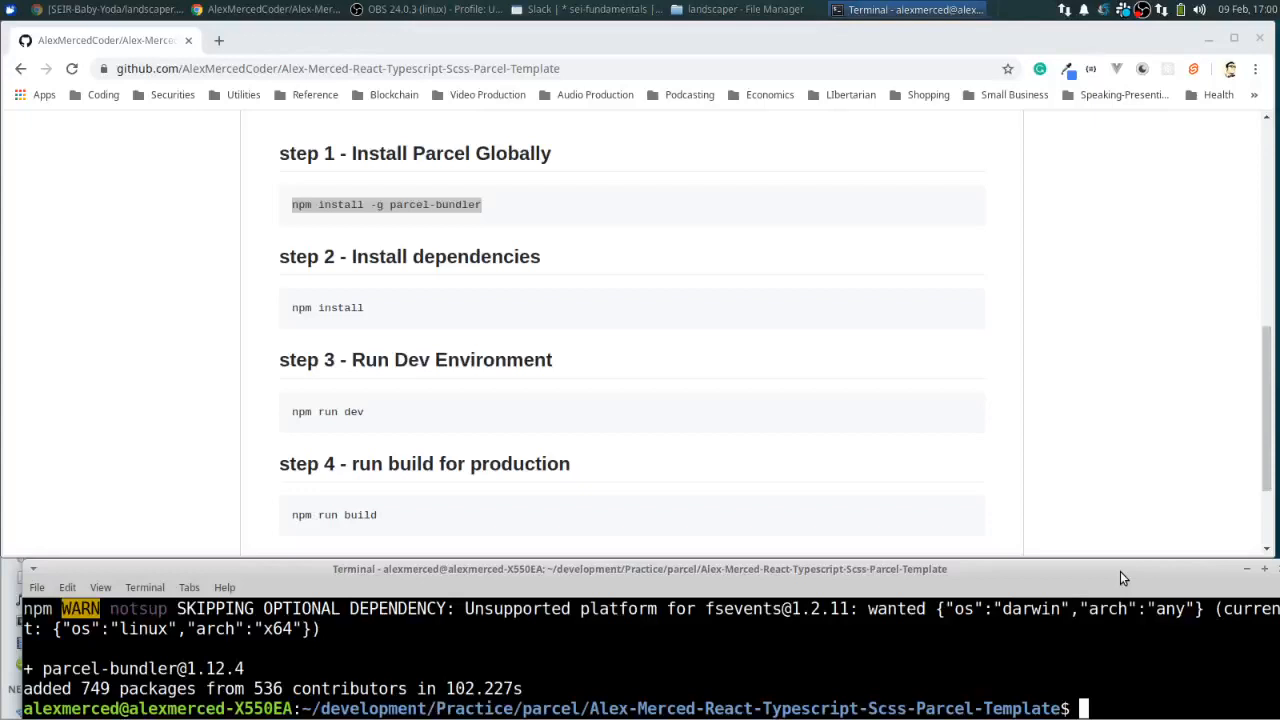
Run npm install in the template project directory
{"action": "type", "text": "npm"}
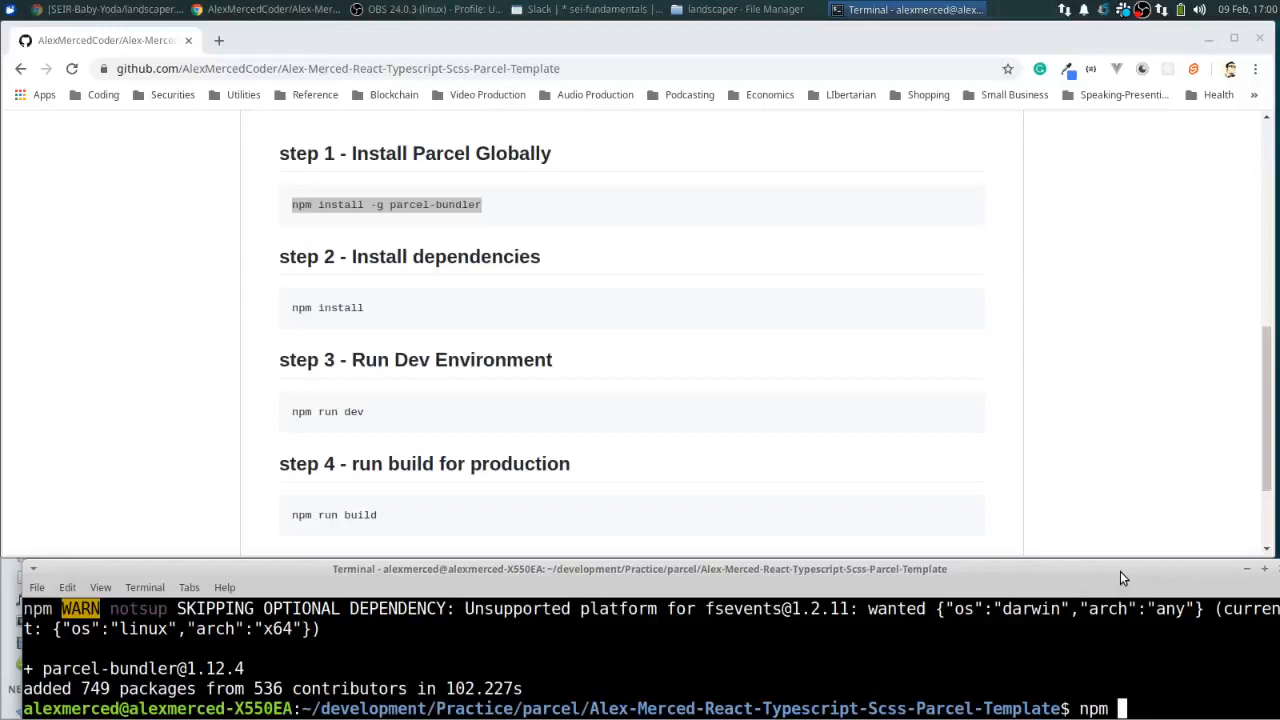
{"action": "type", "text": "install"}
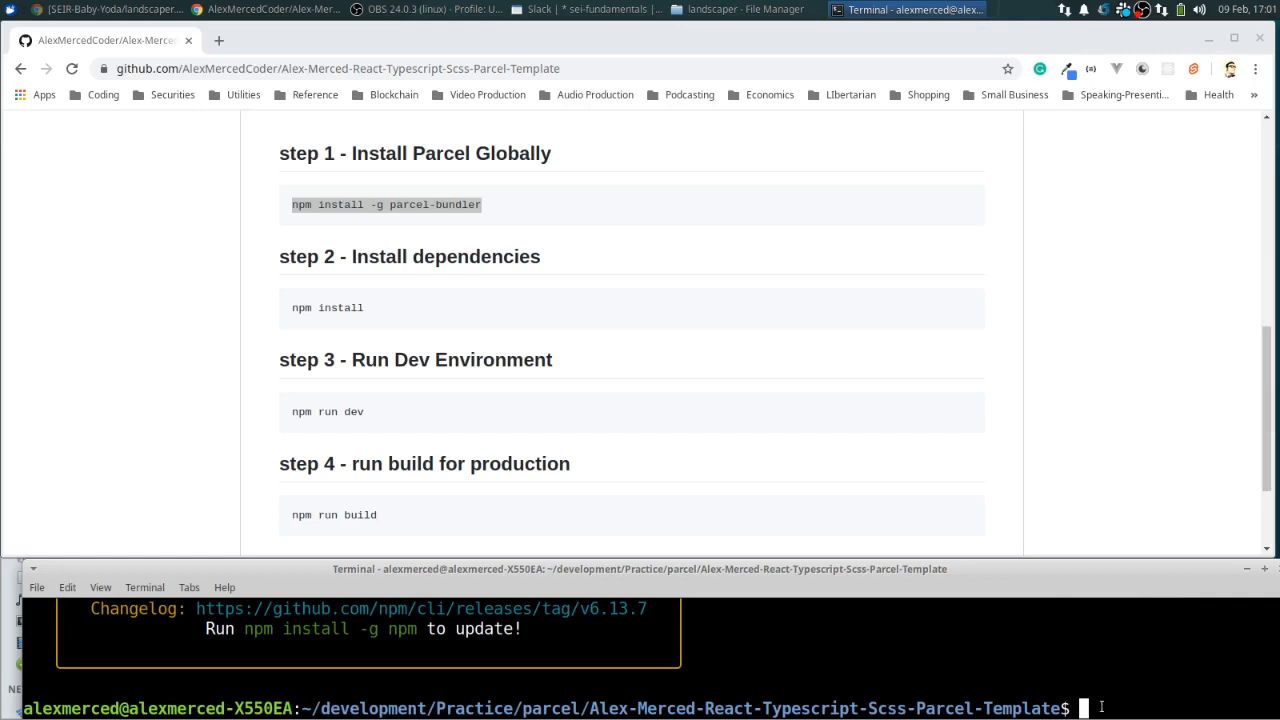
Run 'code .' to launch VS Code on the cloned template folder
{"action": "type", "text": "code"}
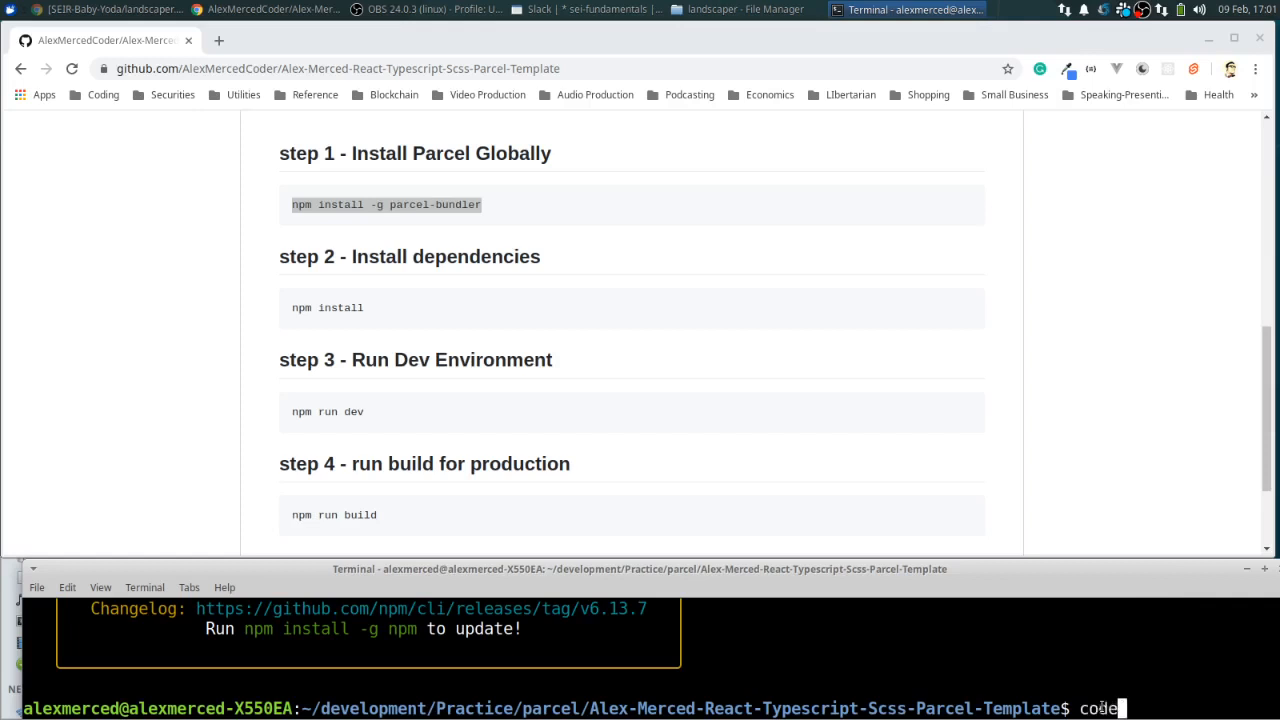
{"action": "type", "text": "."}
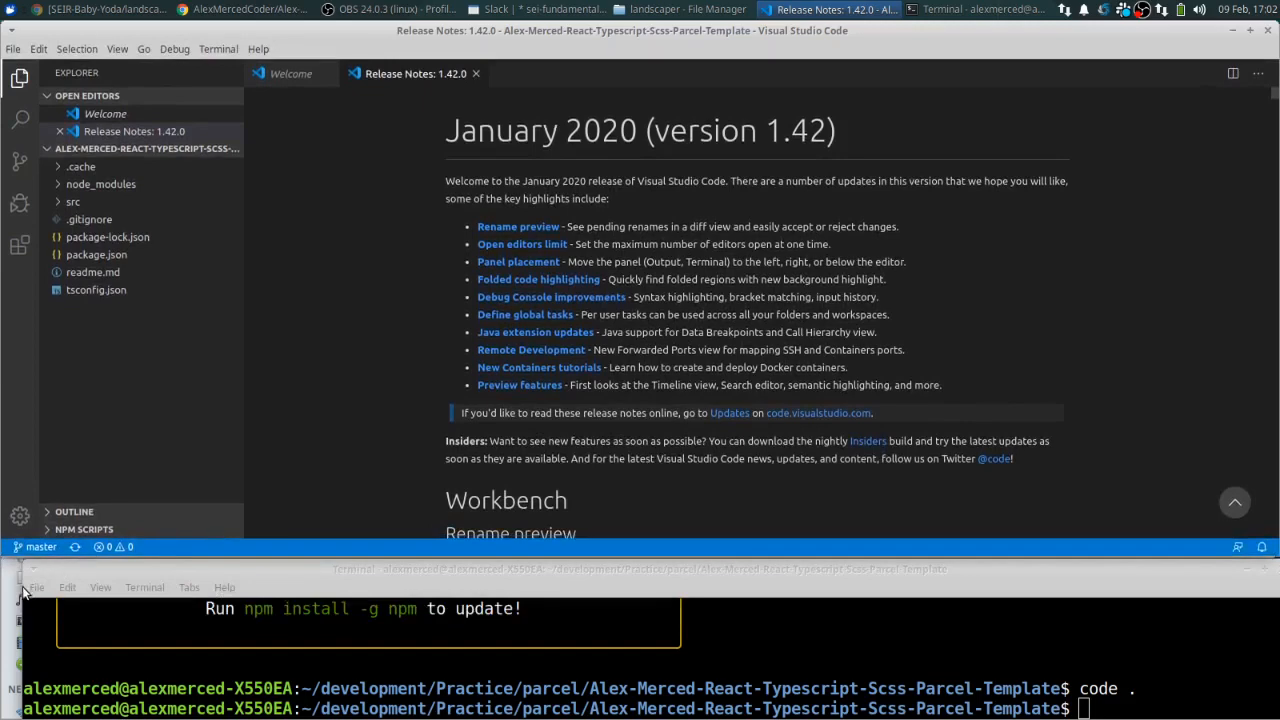
{"action": "mouse_move", "coordinate": [25, 590]}
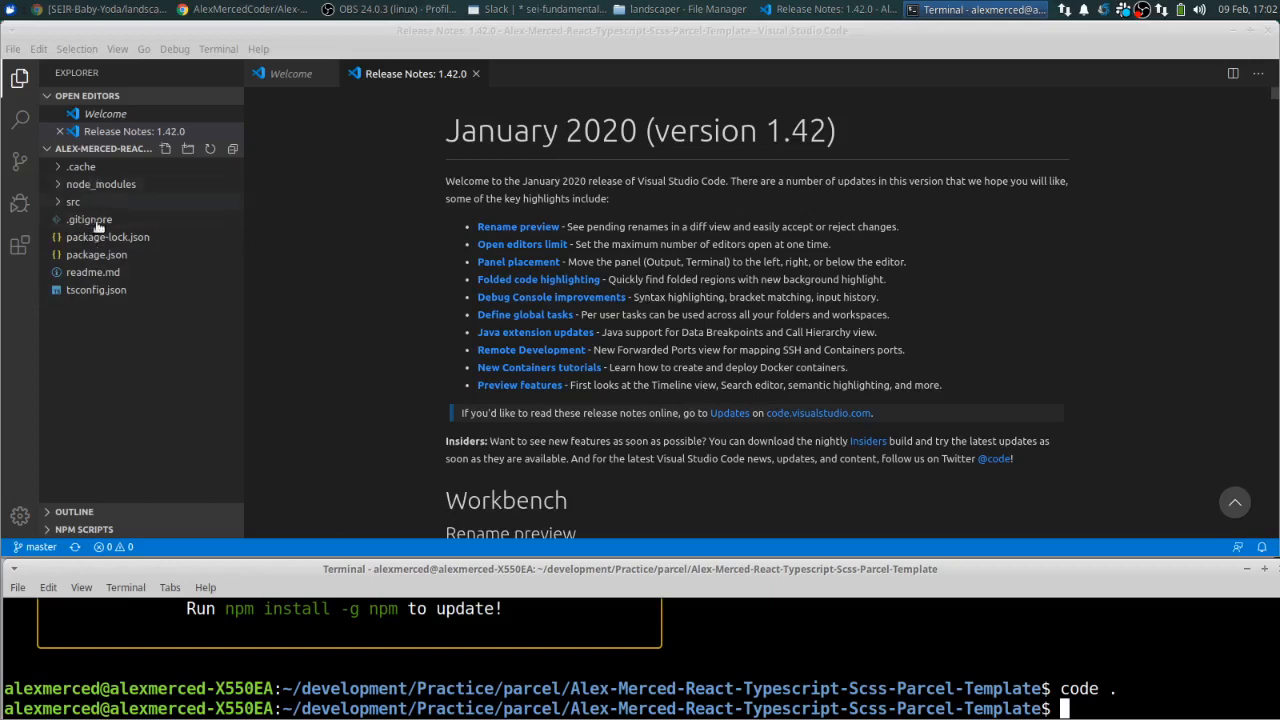
{"action": "mouse_move", "coordinate": [97, 254]}
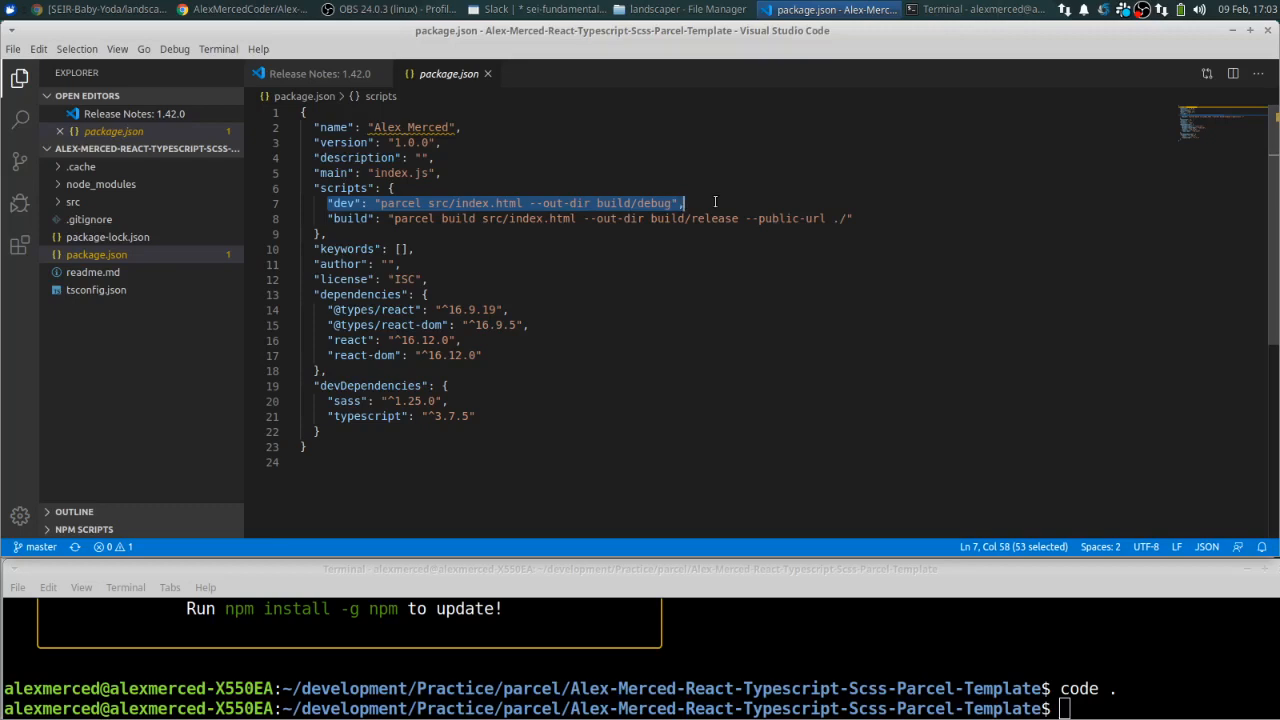
Highlight package.json's build script that outputs a release build with a relative public URL
{"action": "left_click", "coordinate": [853, 218]}
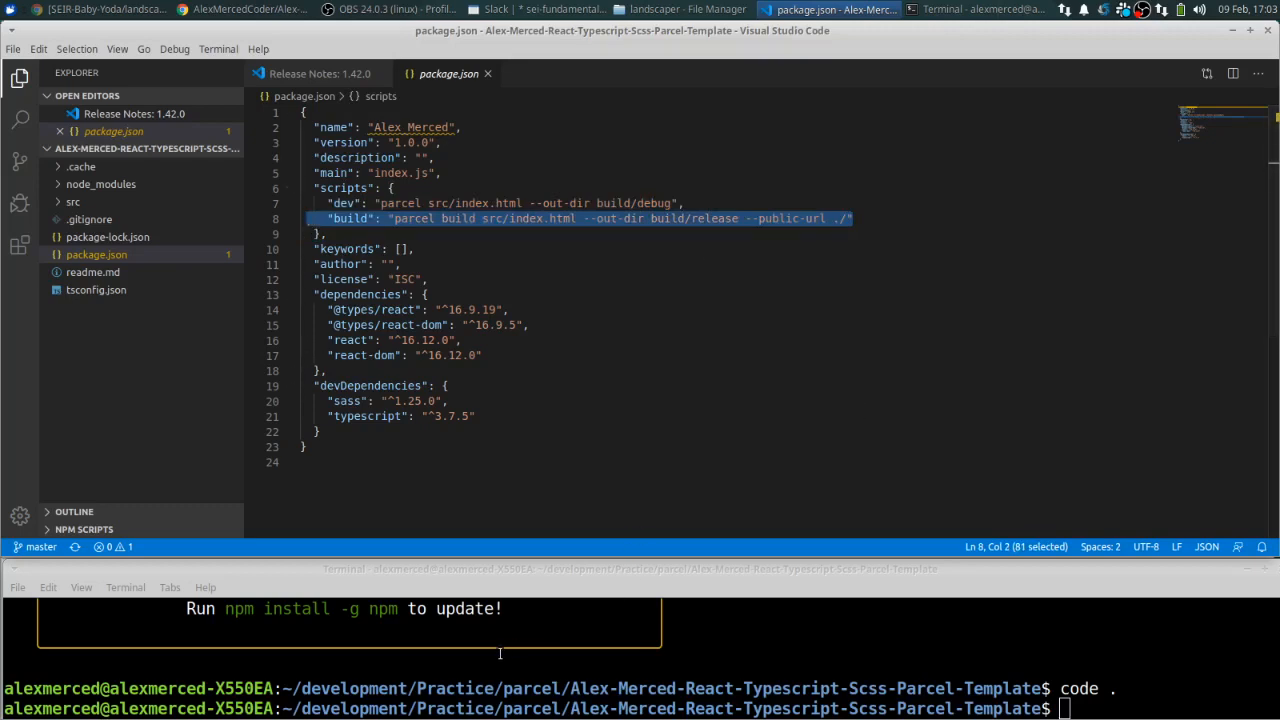
{"action": "mouse_move", "coordinate": [533, 589]}
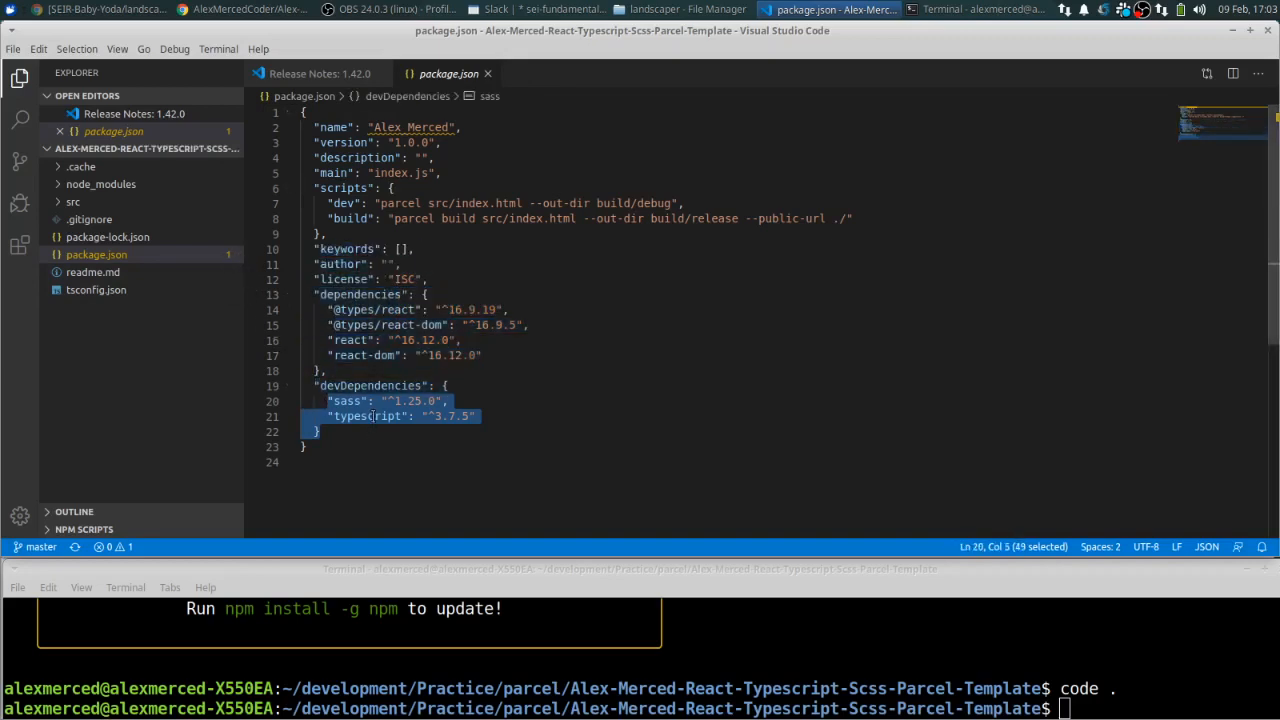
{"action": "mouse_move", "coordinate": [672, 404]}
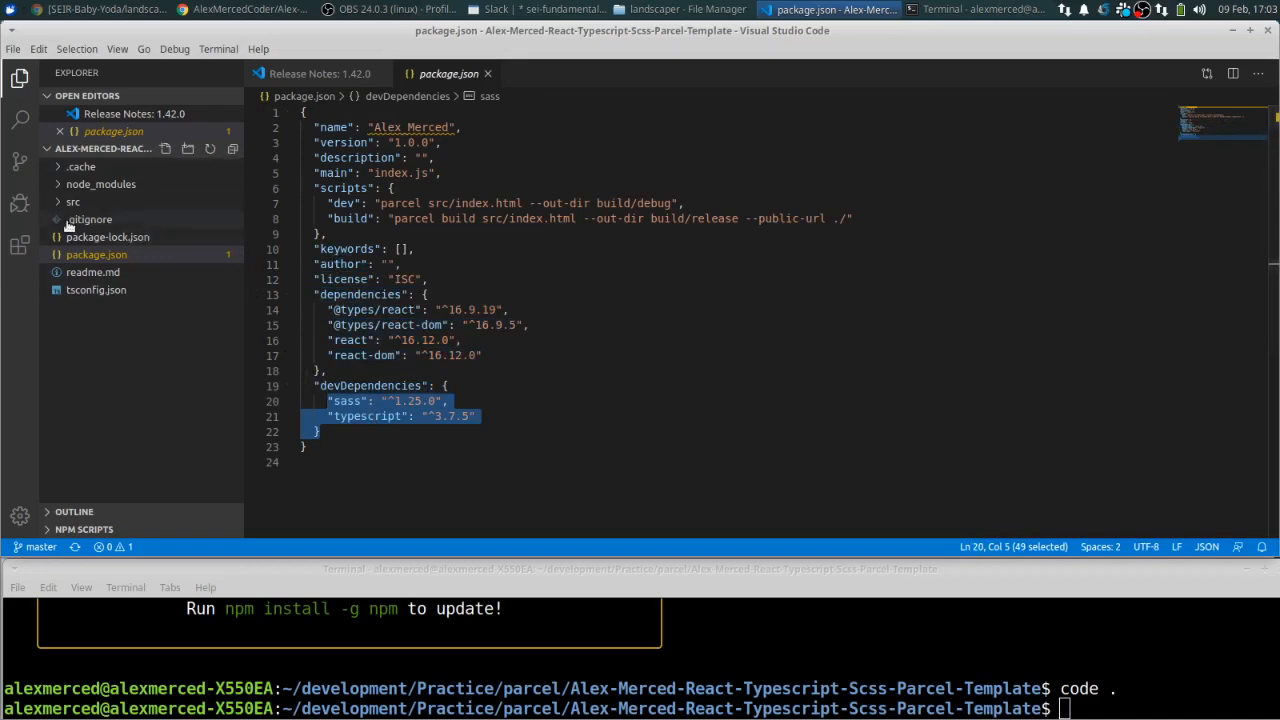
Expand the src folder and open index.html with its app div and app.tsx script tag
{"action": "left_click", "coordinate": [72, 201]}
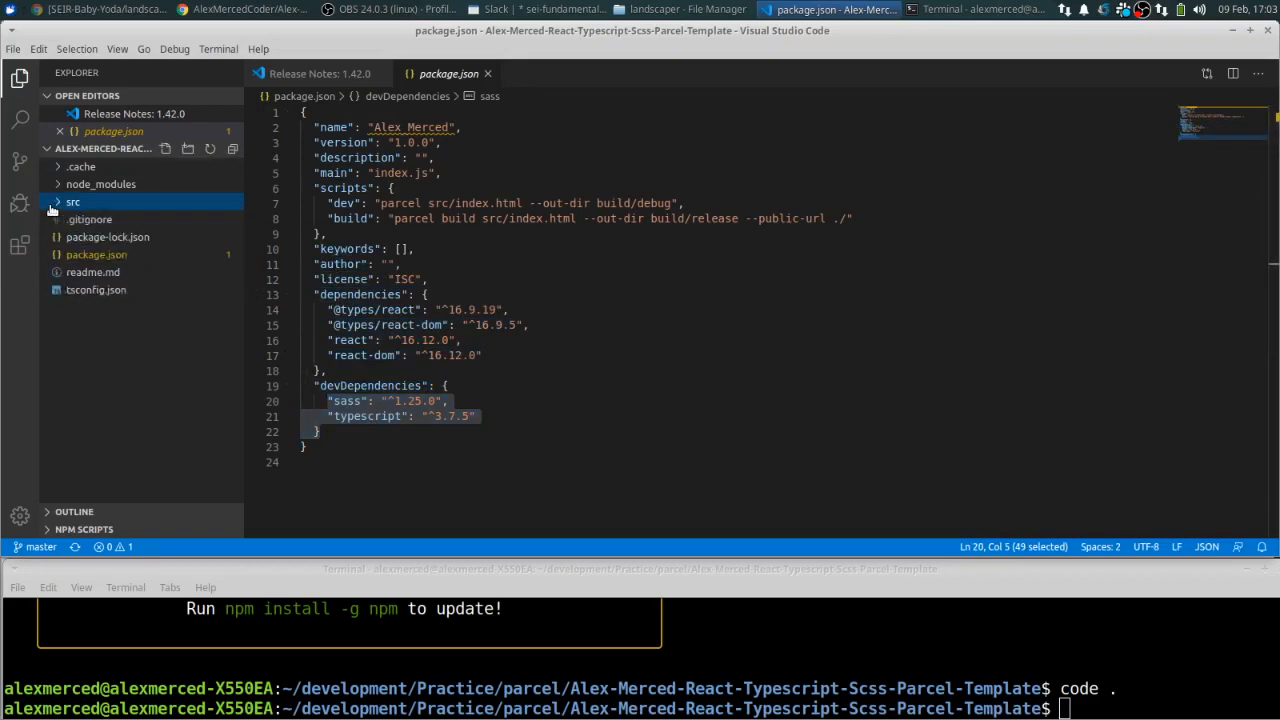
{"action": "left_click", "coordinate": [72, 201]}
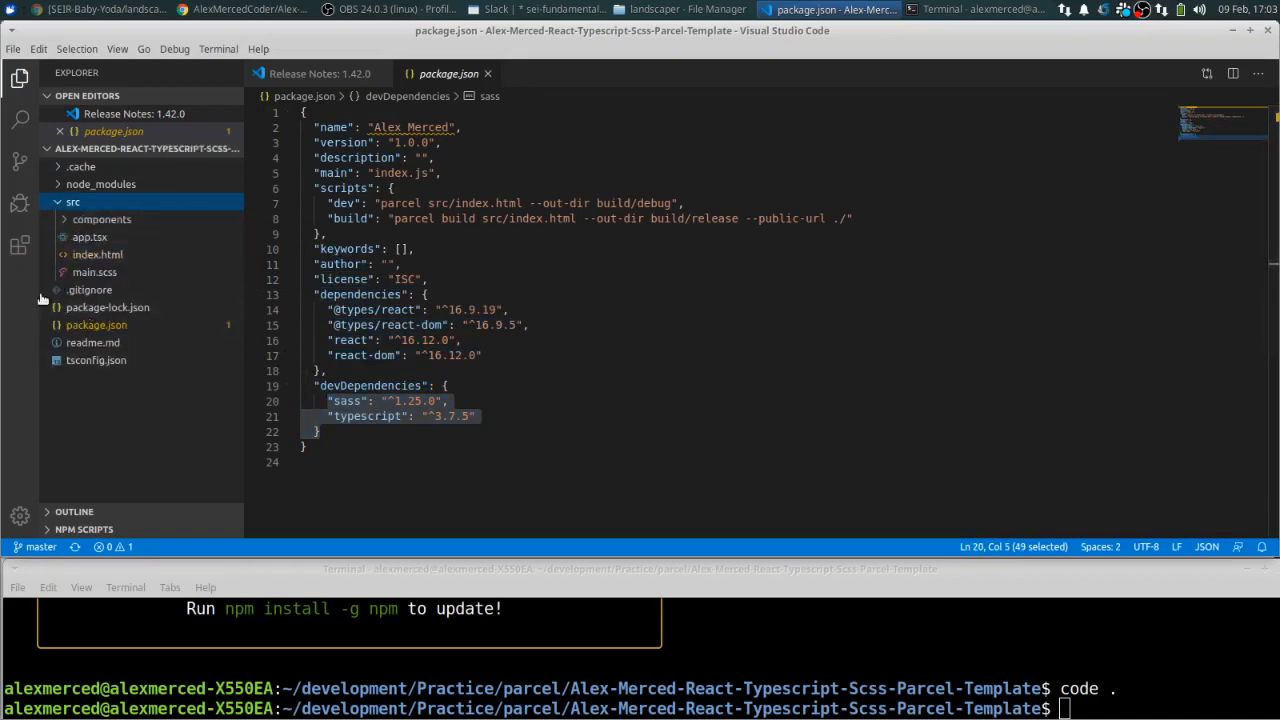
{"action": "left_click", "coordinate": [98, 254]}
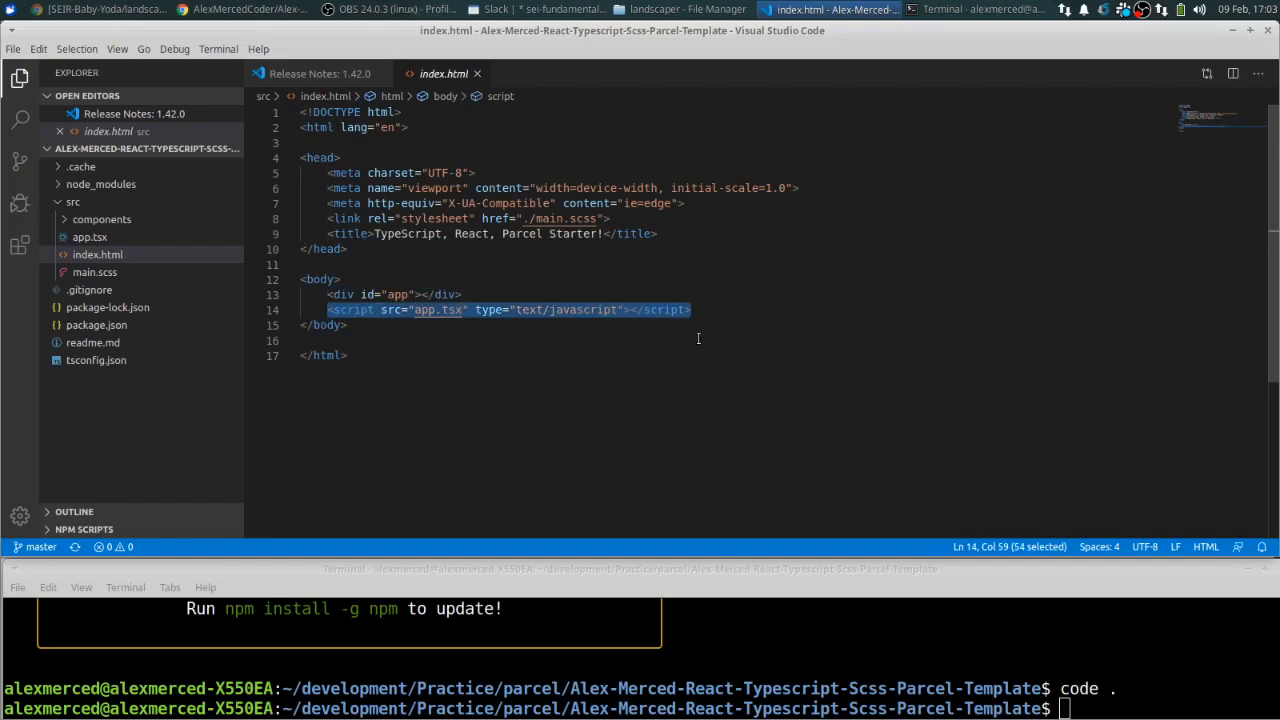
{"action": "mouse_move", "coordinate": [697, 362]}
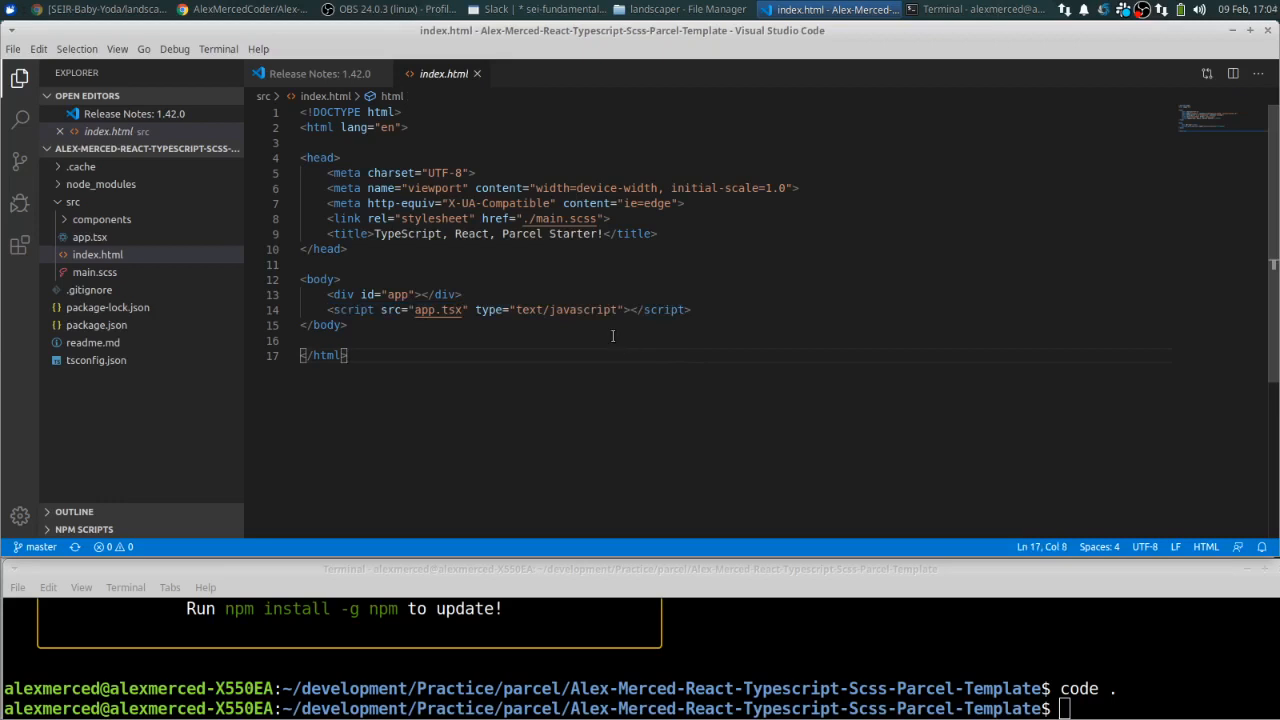
{"action": "mouse_move", "coordinate": [430, 322]}
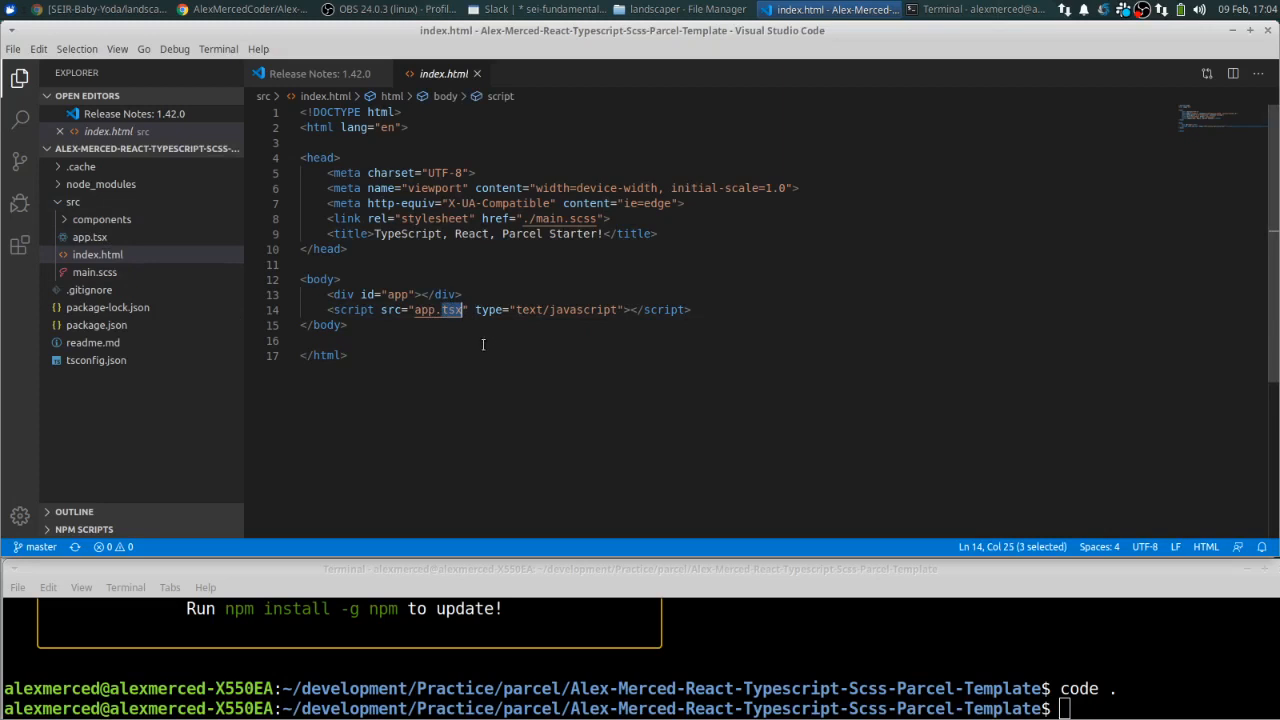
{"action": "mouse_move", "coordinate": [442, 310]}
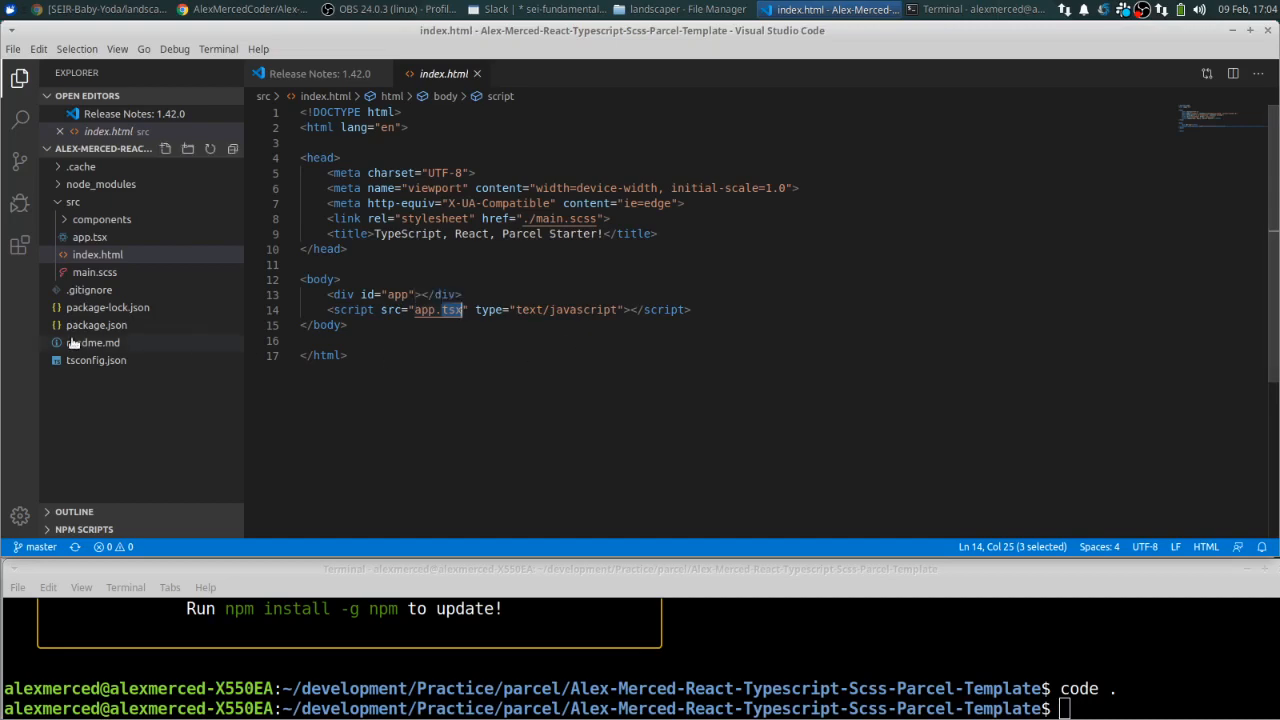
{"action": "left_click", "coordinate": [98, 254]}
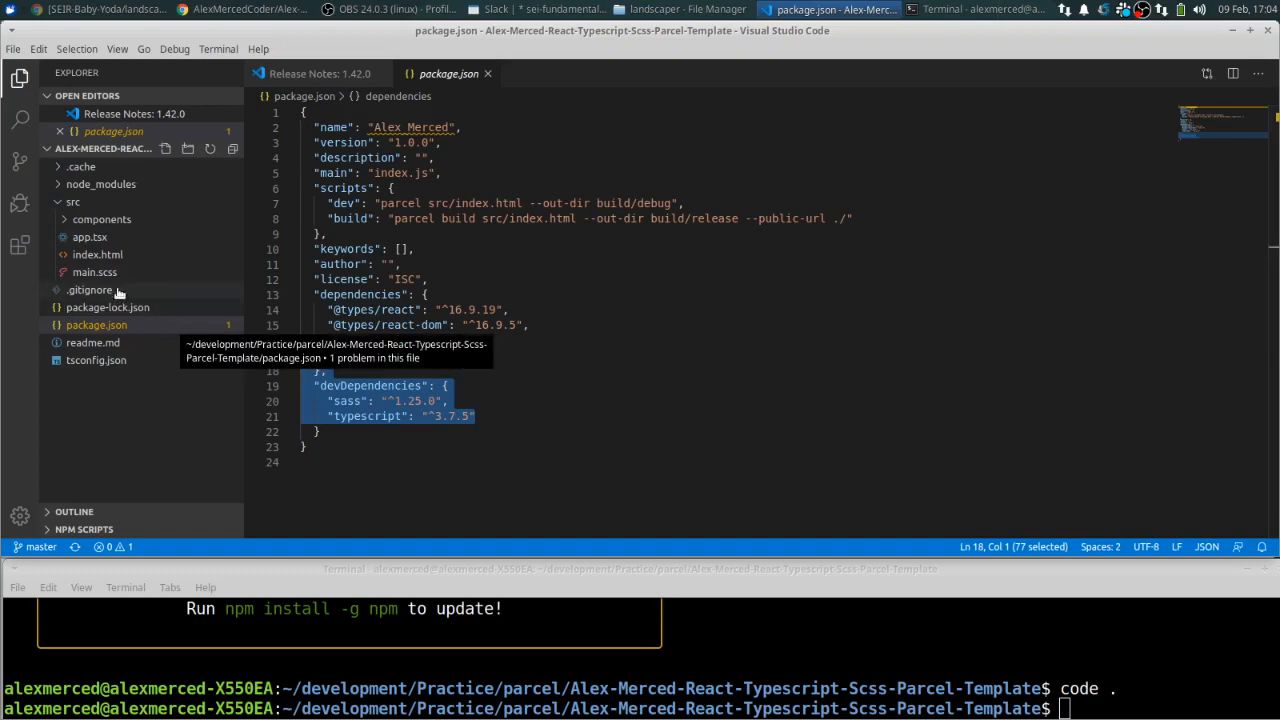
{"action": "left_click", "coordinate": [93, 271]}
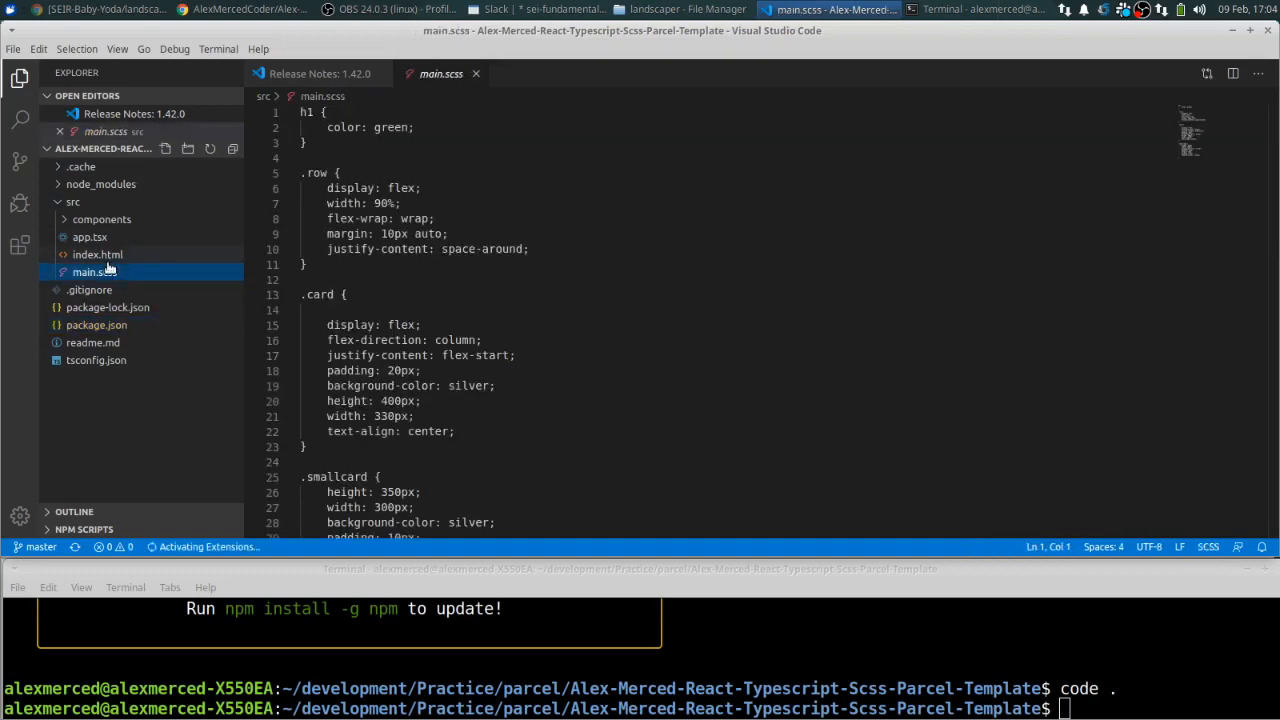
{"action": "left_click", "coordinate": [97, 254]}
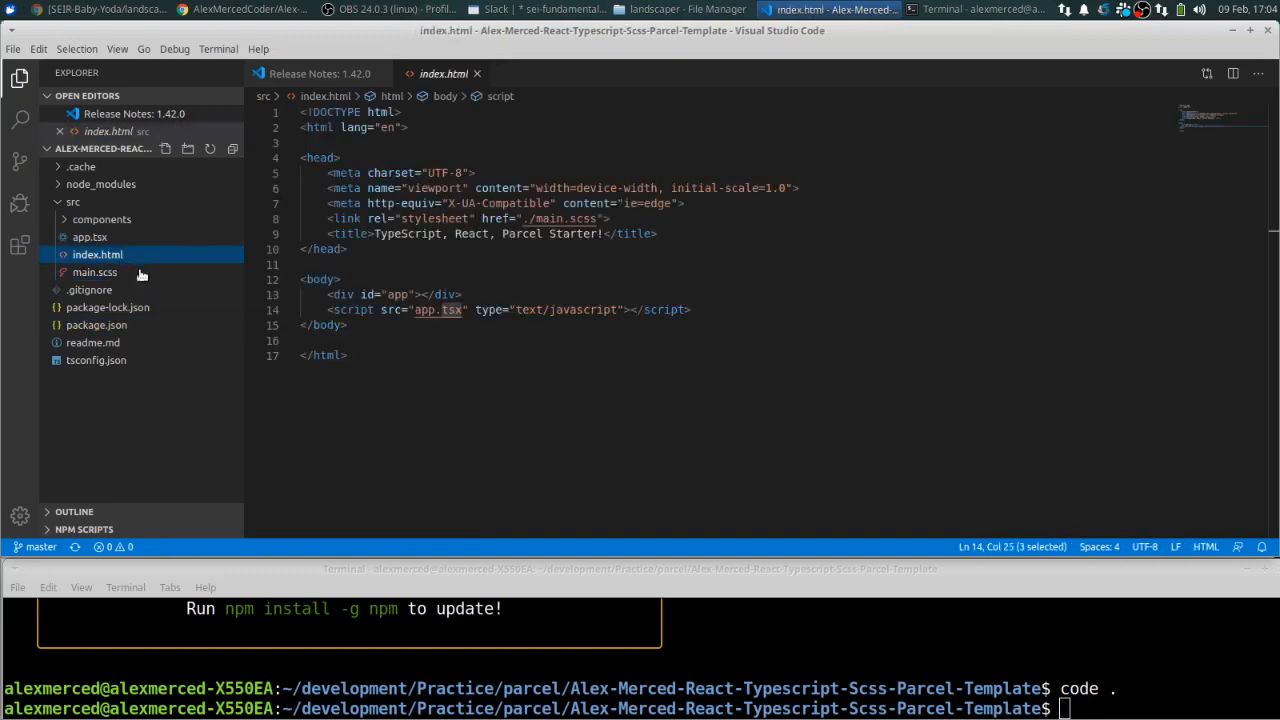
Open src/app.tsx, the React component rendering a Hello World heading
{"action": "left_click", "coordinate": [89, 237]}
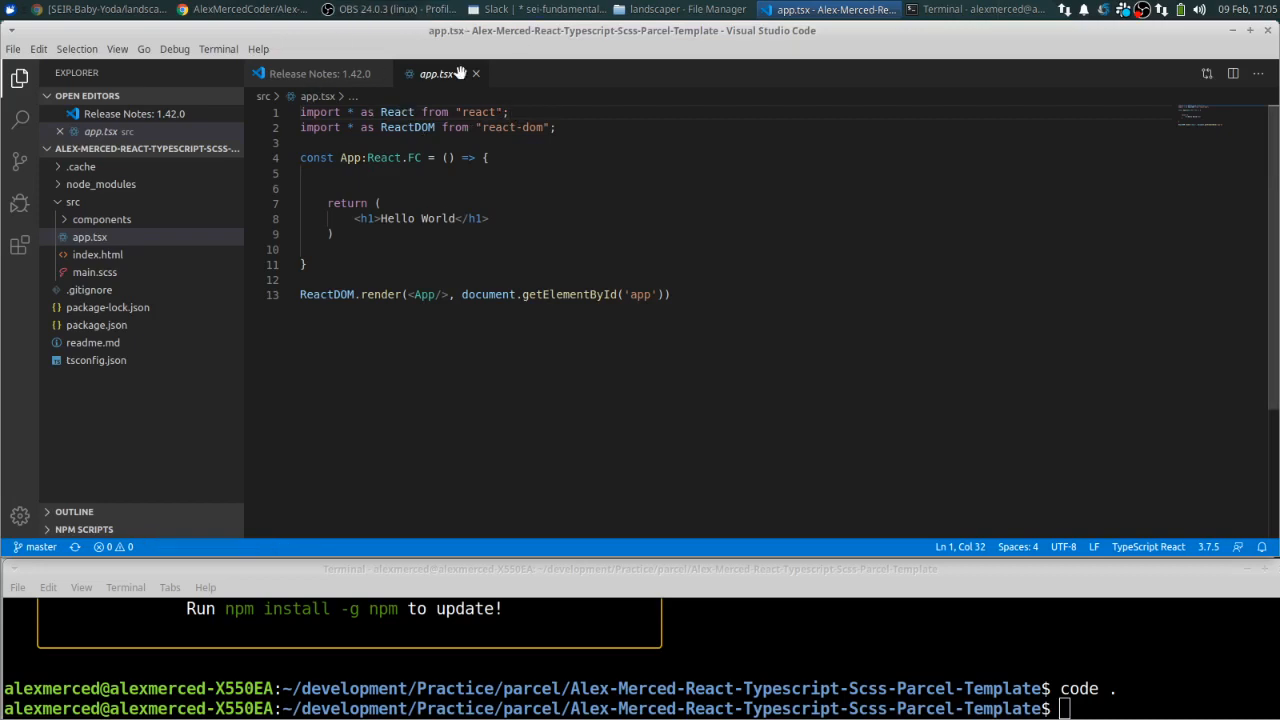
{"action": "mouse_move", "coordinate": [717, 225]}
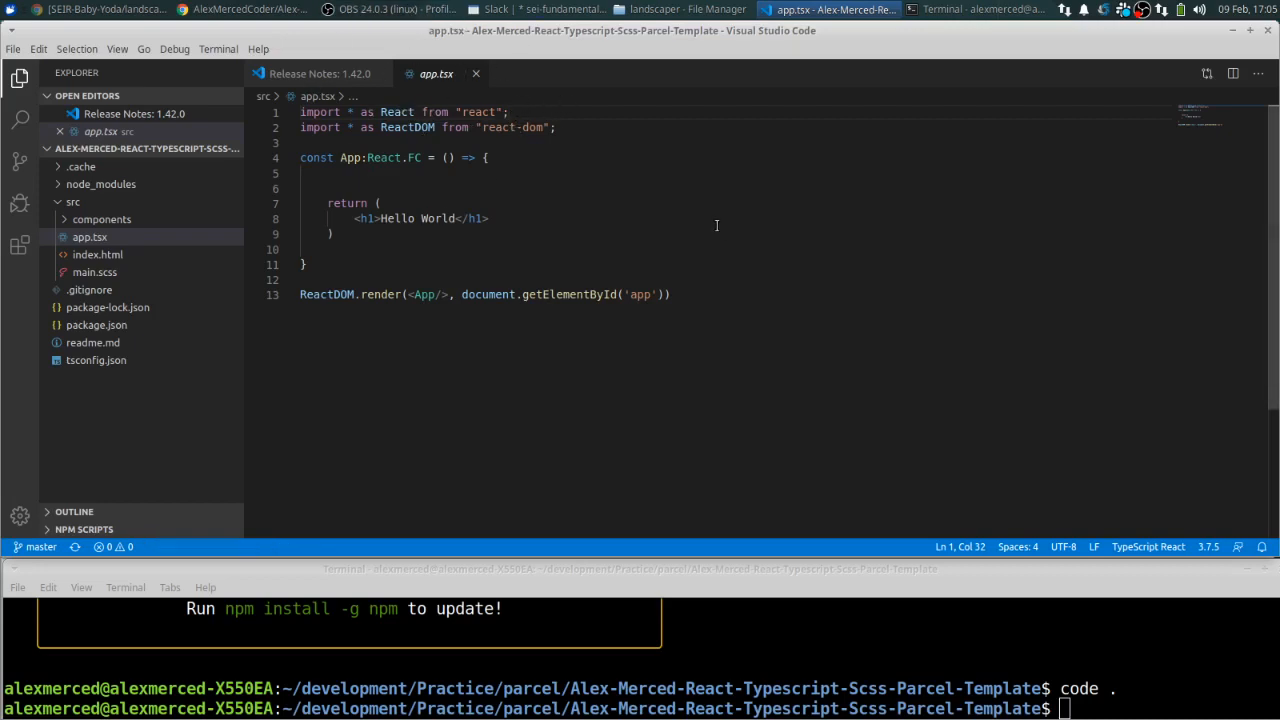